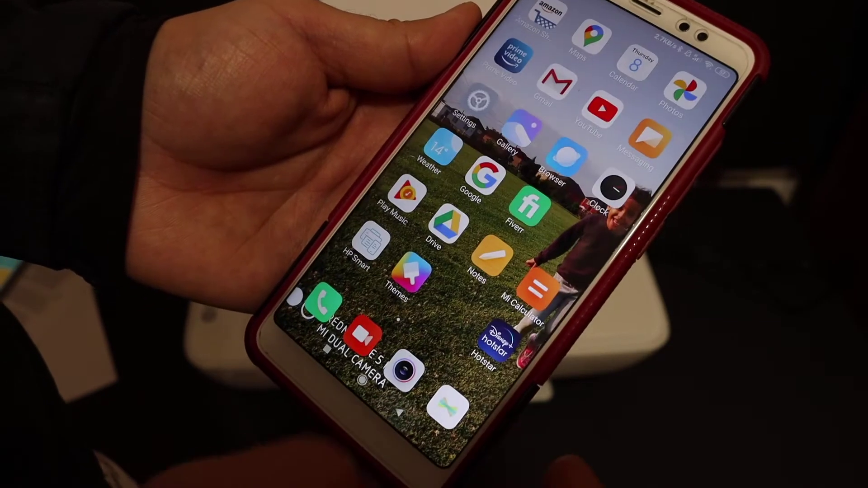
# Step: Launch HP Smart and start a Printer Scan on the DeskJet 2600
pyautogui.click(367, 251)
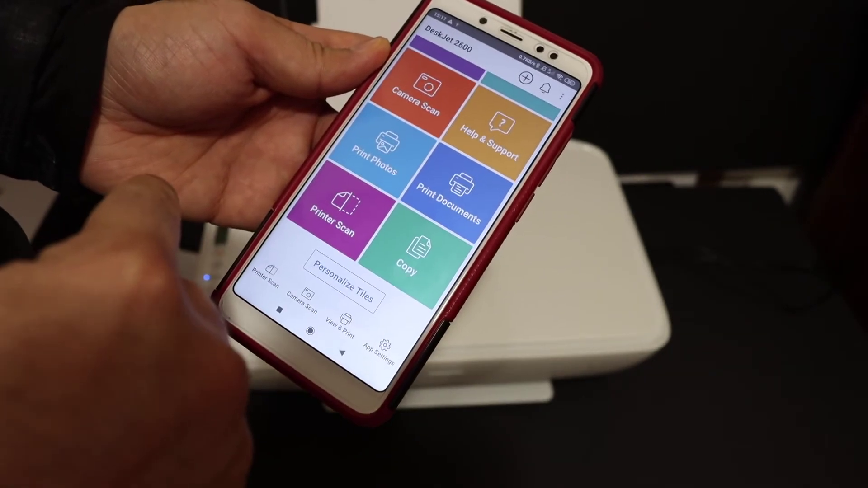
pyautogui.click(341, 207)
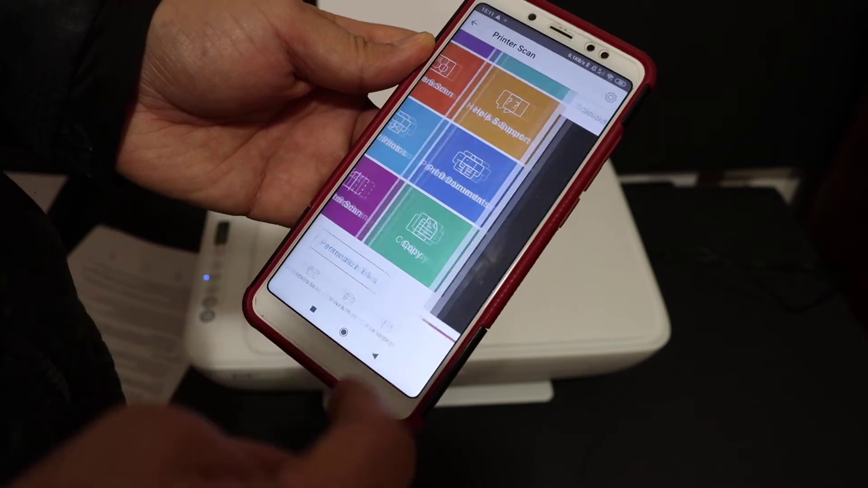